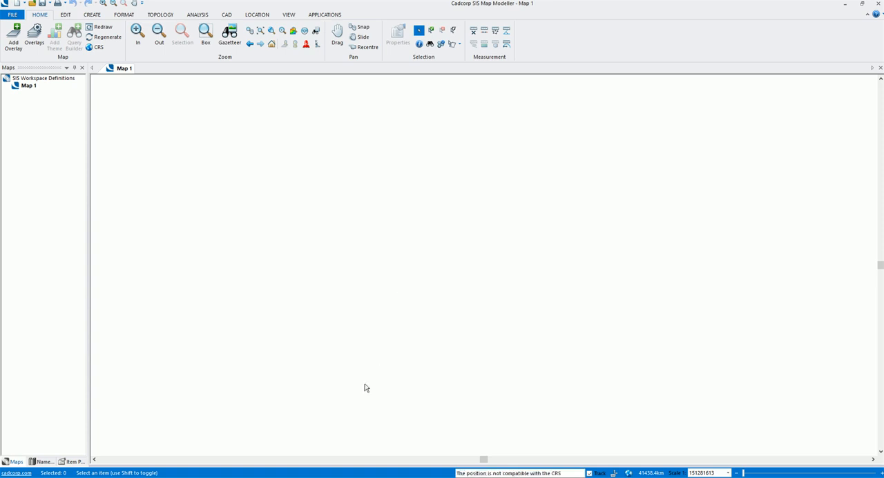
{"action": "mouse_move", "coordinate": [353, 467]}
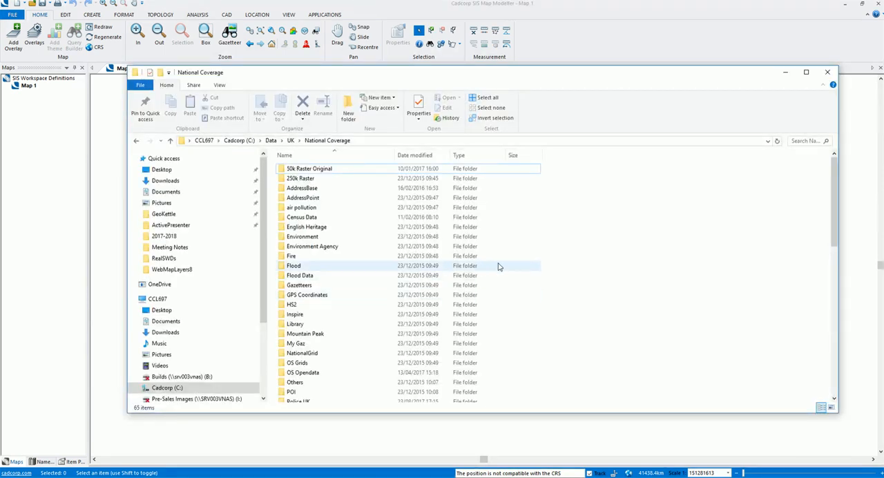
Drag '50K Raster GB 2017.ecw' from File Explorer onto the empty map window.
{"action": "left_click", "coordinate": [316, 260]}
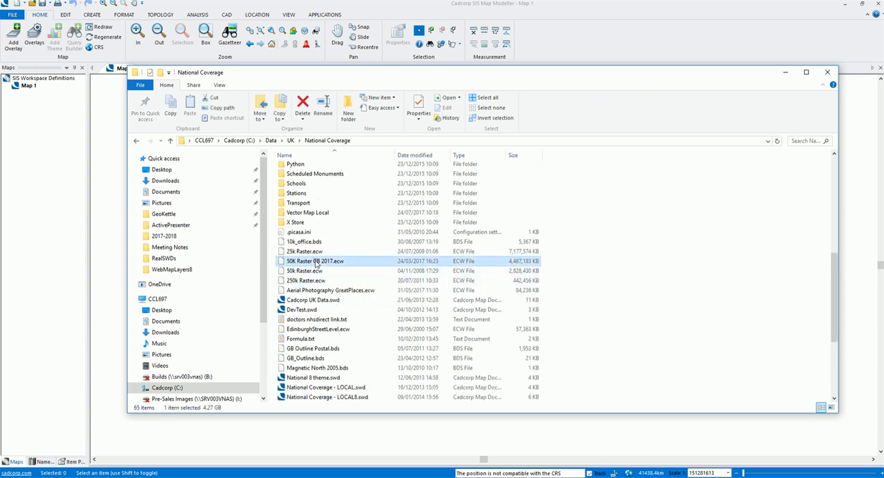
{"action": "left_click_drag", "start_coordinate": [315, 261], "coordinate": [368, 276]}
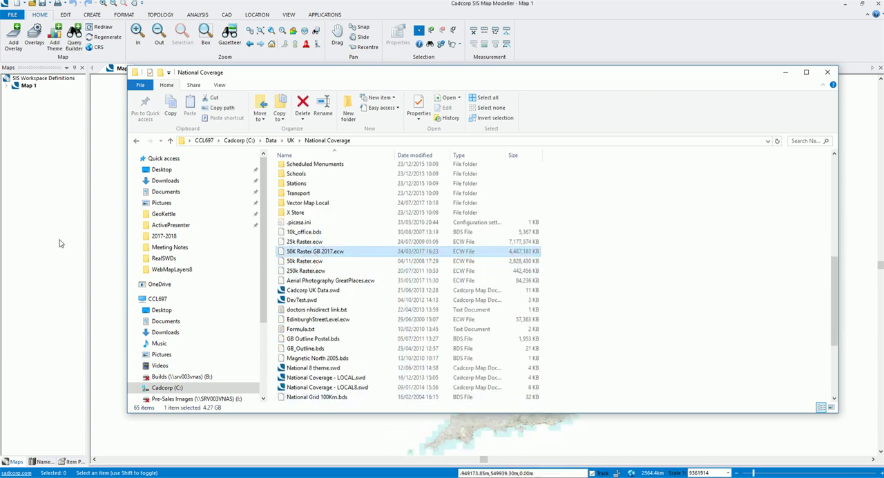
{"action": "left_click", "coordinate": [826, 72]}
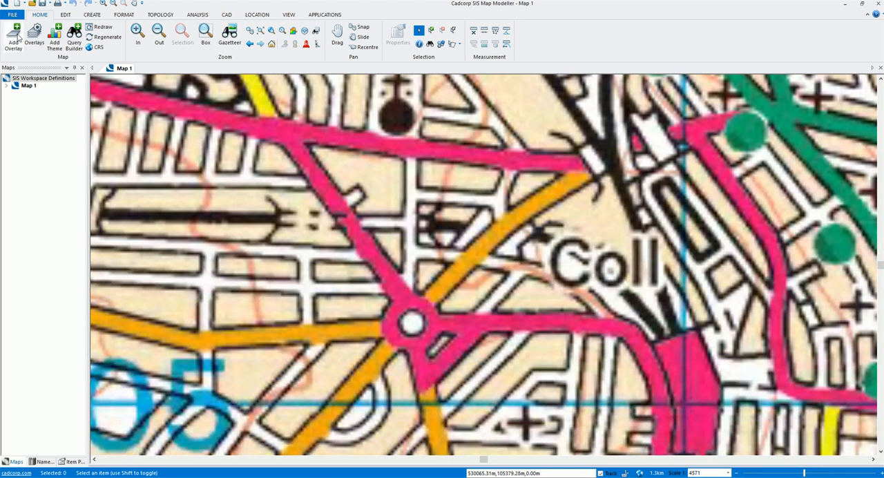
Add the Vector Map Local tiles as a recursive Cadcorp Index Dataset overlay.
{"action": "left_click", "coordinate": [14, 33]}
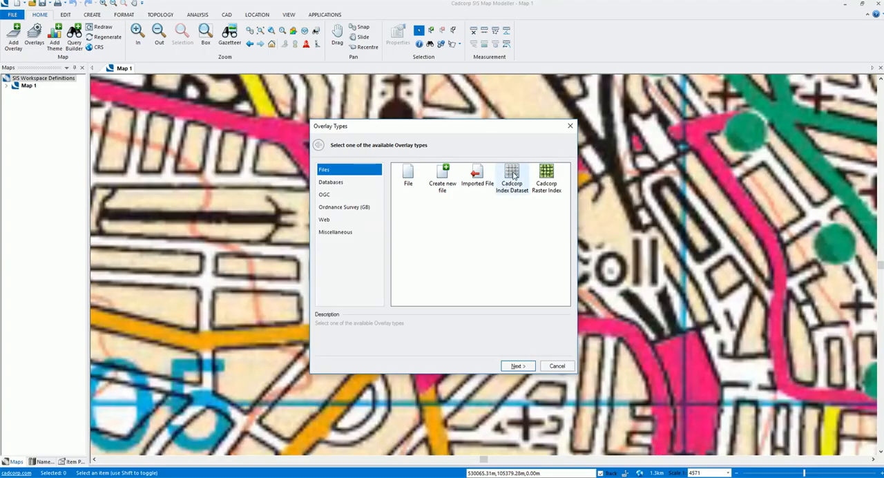
{"action": "left_click", "coordinate": [511, 177]}
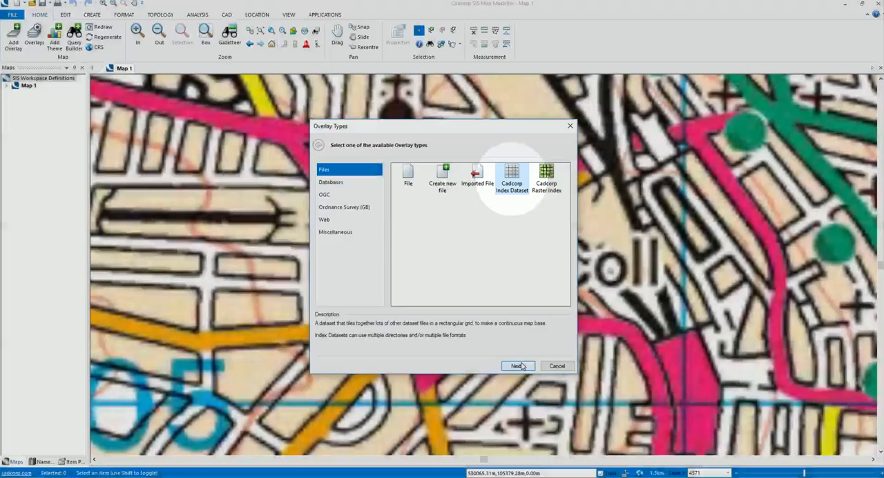
{"action": "left_click", "coordinate": [517, 366]}
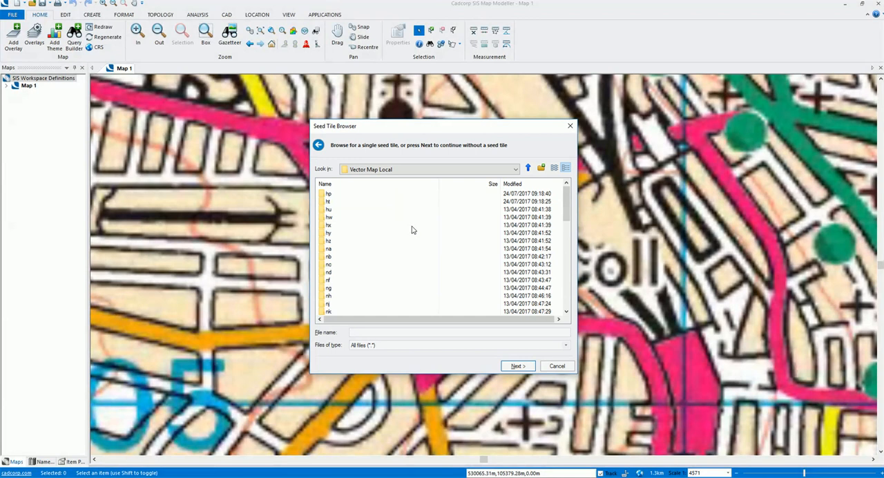
{"action": "scroll", "scroll_direction": "down", "scroll_amount": 3}
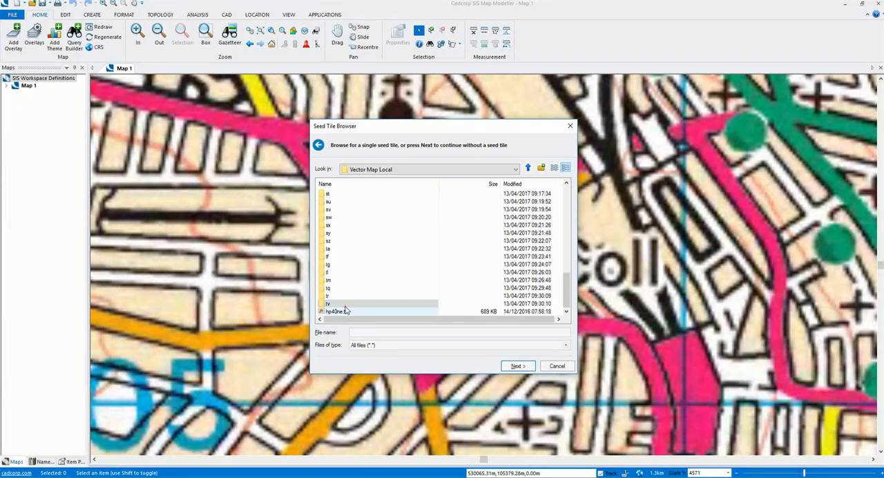
{"action": "left_click", "coordinate": [518, 365]}
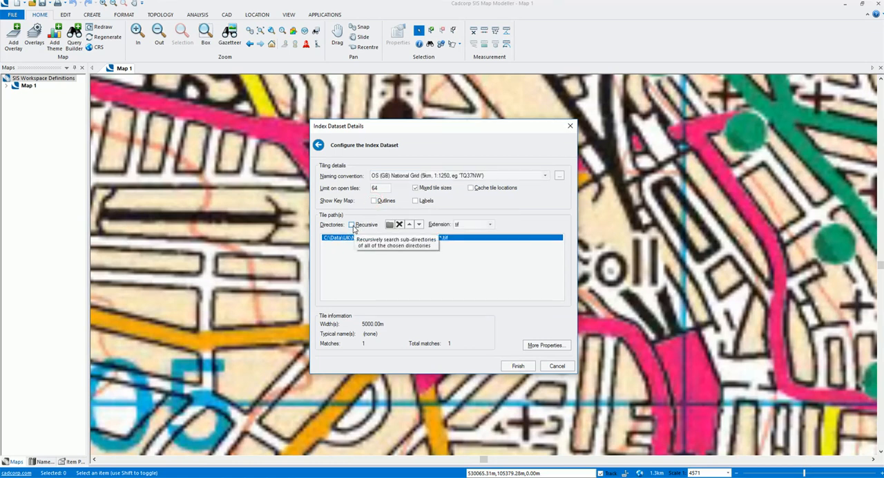
{"action": "left_click", "coordinate": [351, 225]}
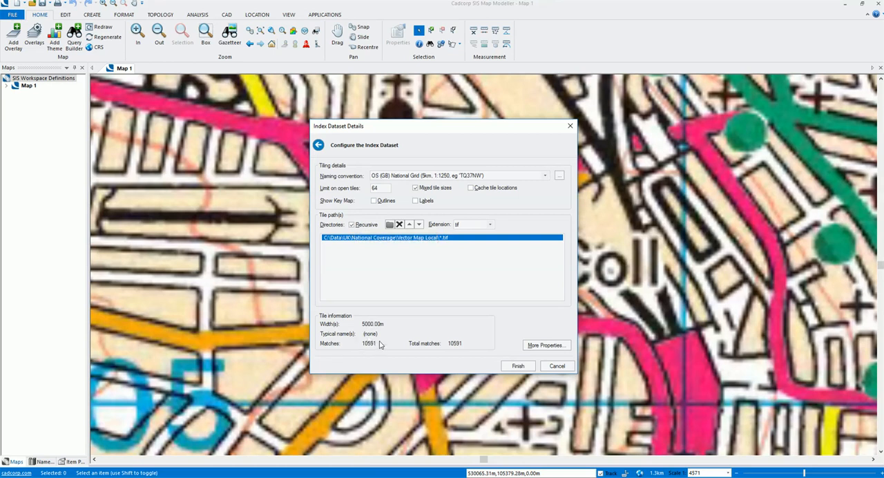
{"action": "mouse_move", "coordinate": [371, 351]}
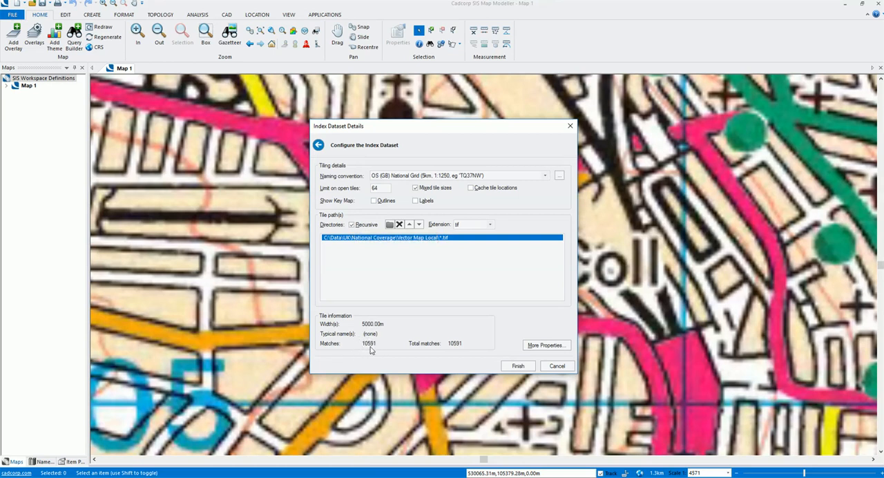
{"action": "mouse_move", "coordinate": [375, 351]}
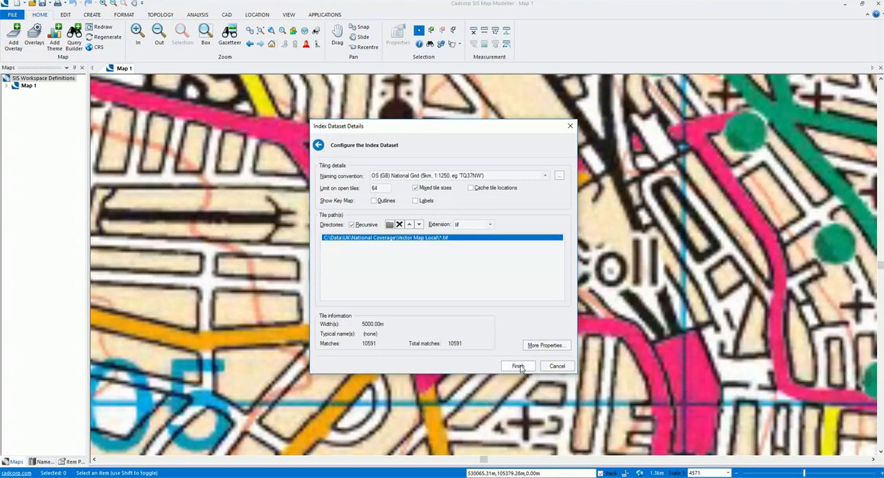
{"action": "left_click", "coordinate": [517, 366]}
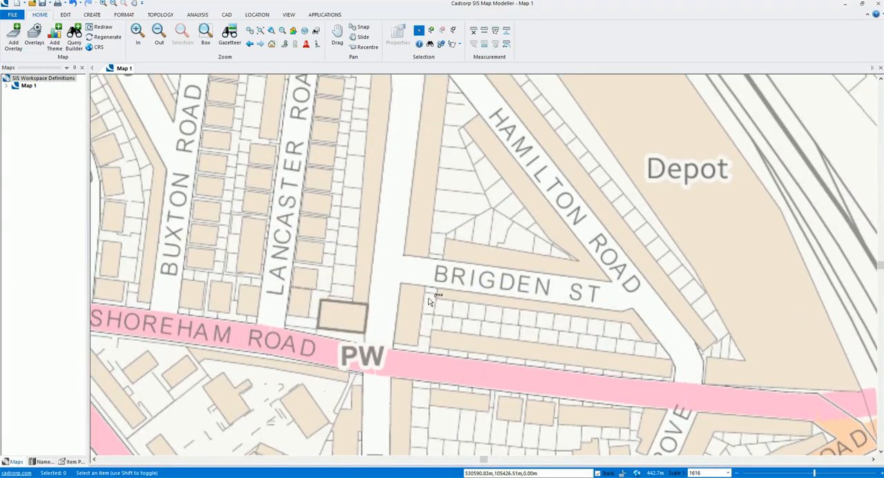
{"action": "mouse_move", "coordinate": [379, 288]}
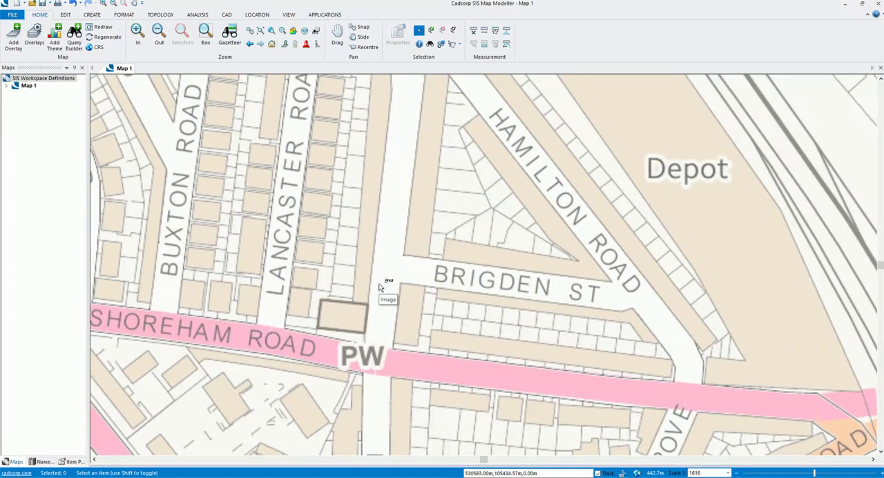
{"action": "mouse_move", "coordinate": [23, 133]}
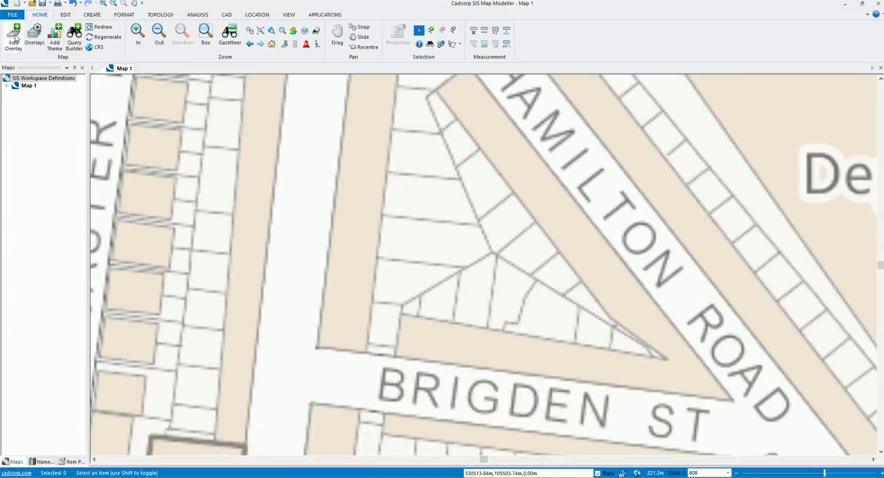
Choose a MasterMap Topography Layer overlay and connect to the saved localhost PostGIS database.
{"action": "left_click", "coordinate": [12, 33]}
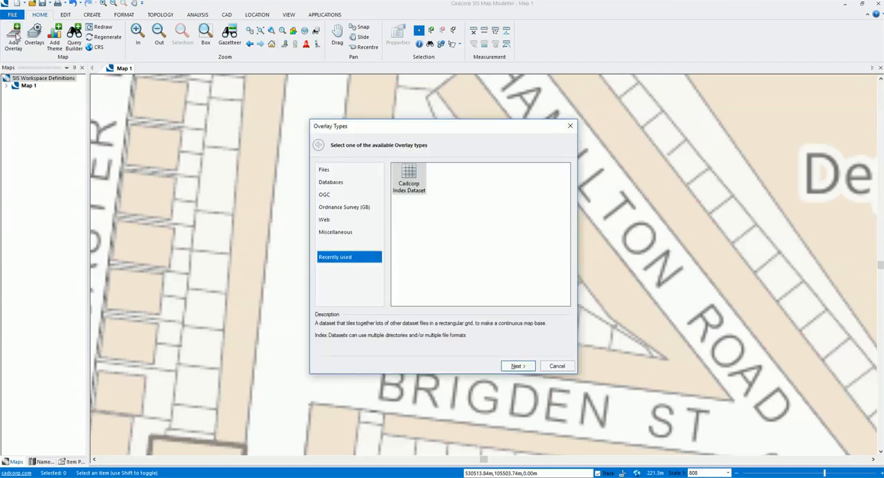
{"action": "mouse_move", "coordinate": [341, 209]}
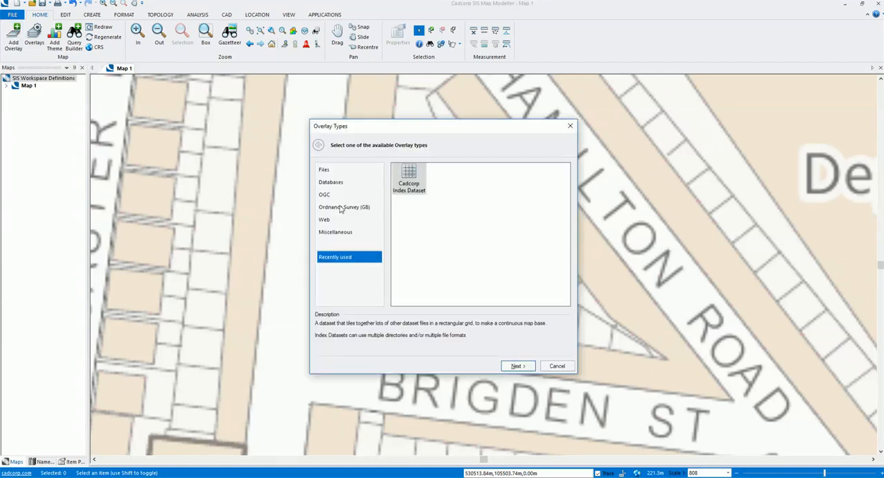
{"action": "left_click", "coordinate": [343, 207]}
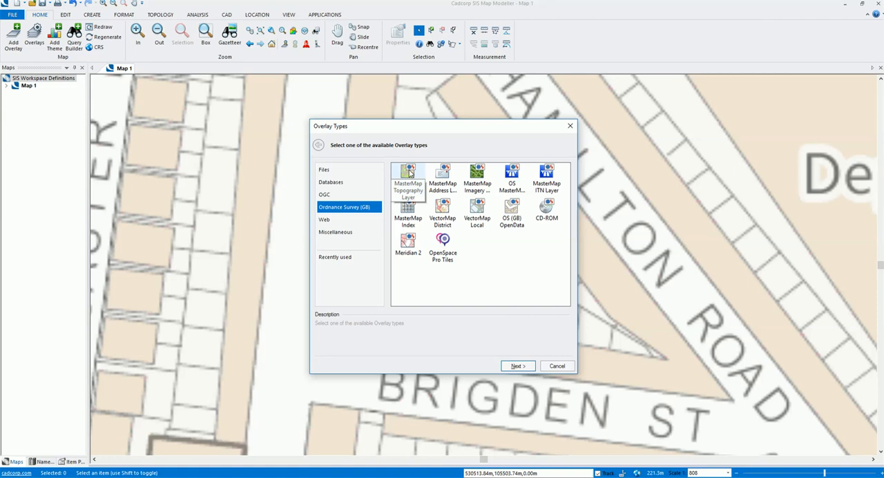
{"action": "left_click", "coordinate": [330, 182]}
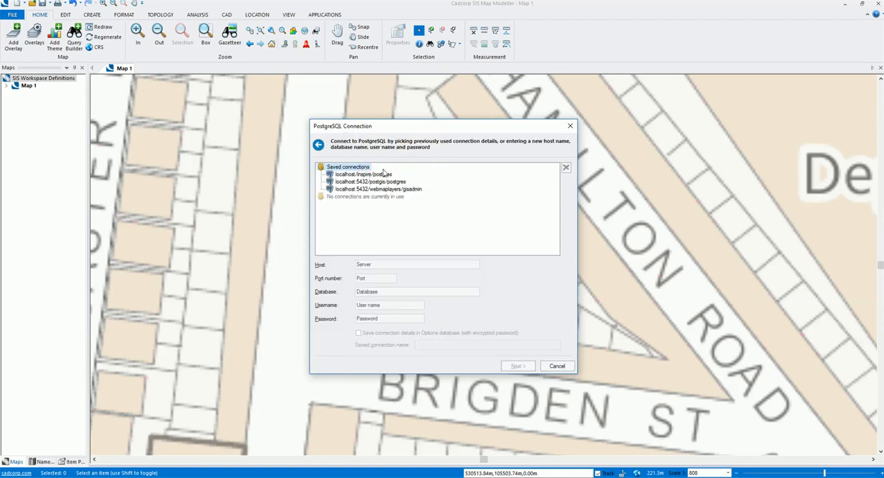
{"action": "left_click", "coordinate": [376, 182]}
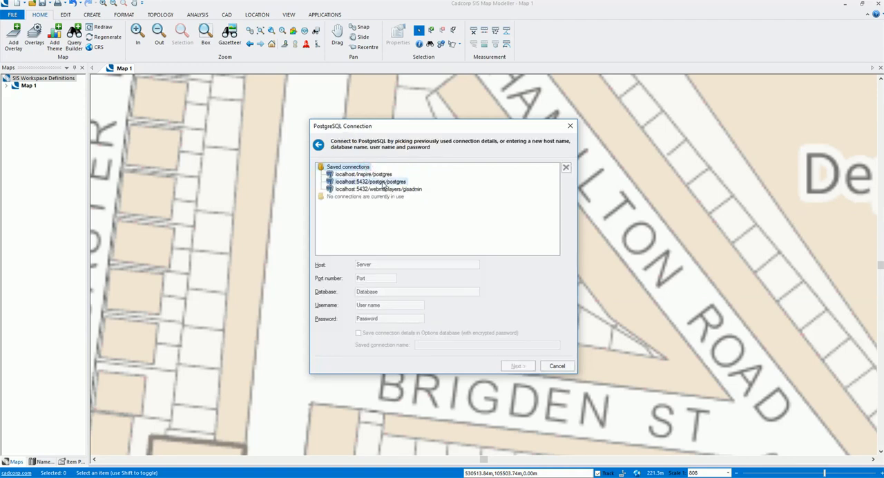
{"action": "left_click", "coordinate": [518, 365]}
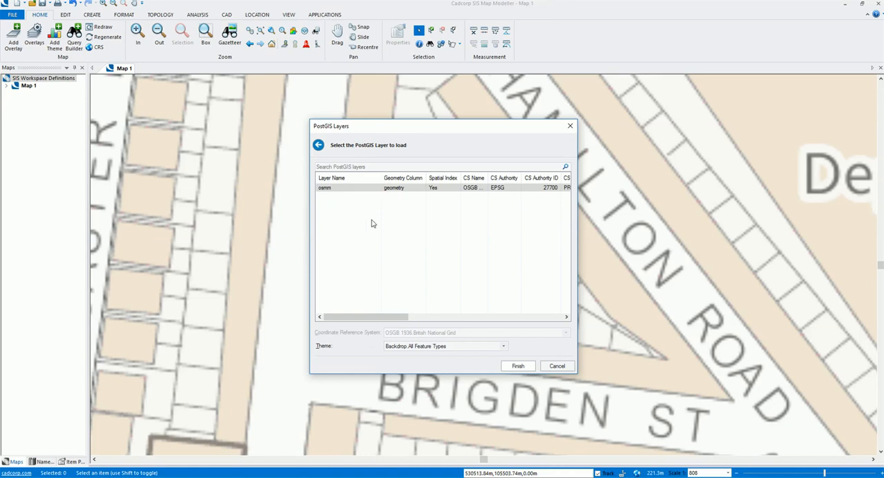
{"action": "mouse_move", "coordinate": [370, 229]}
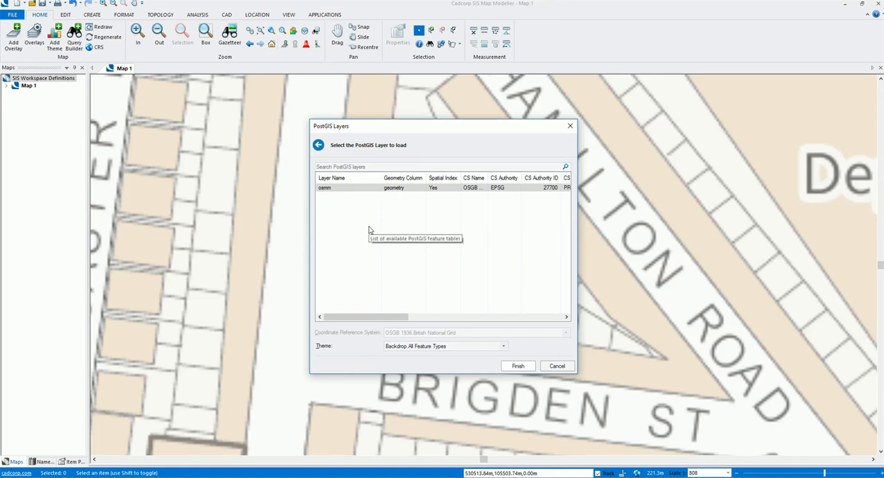
{"action": "mouse_move", "coordinate": [370, 230]}
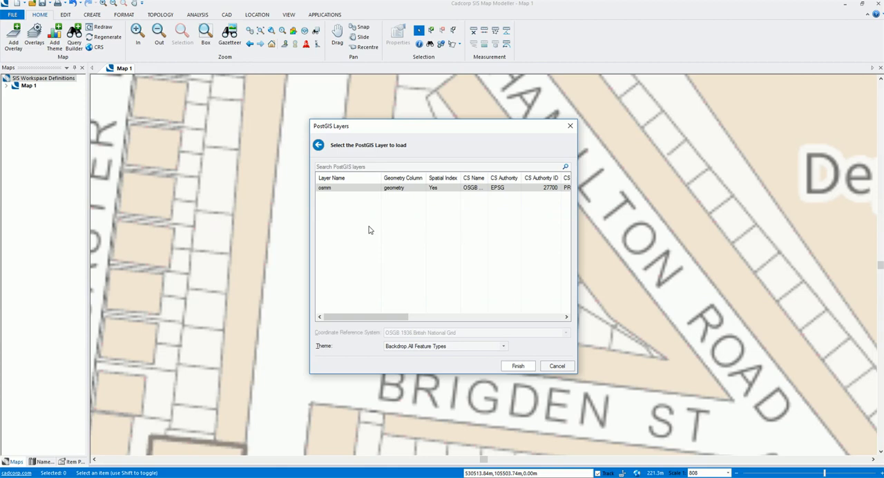
Load the osmm layer with the 'Schema version 9: All Feature Types' theme.
{"action": "left_click", "coordinate": [346, 188]}
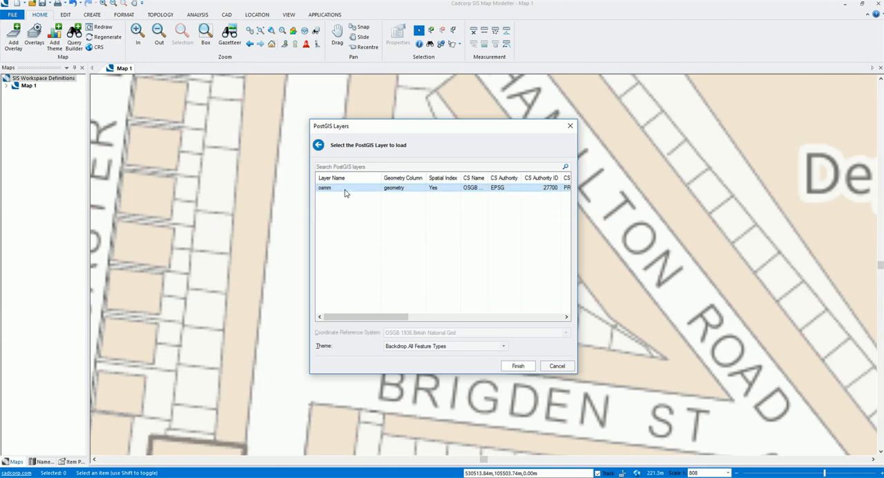
{"action": "left_click", "coordinate": [501, 346]}
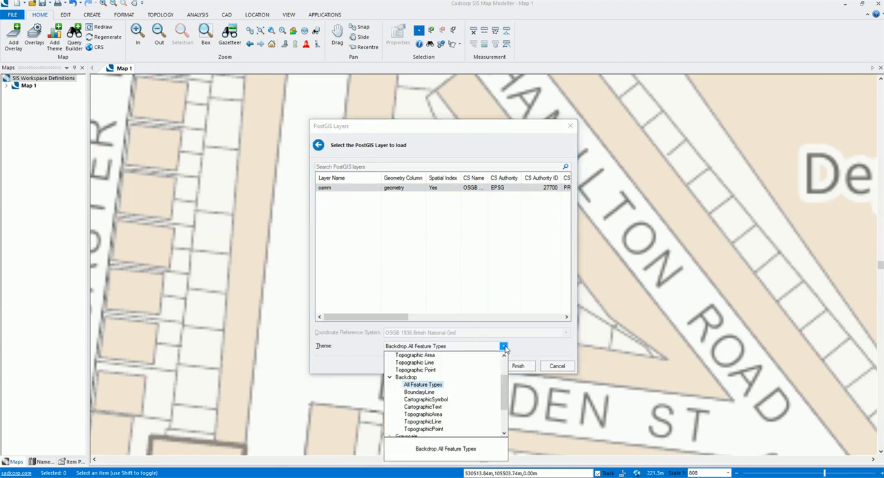
{"action": "scroll", "scroll_direction": "down", "scroll_amount": 3}
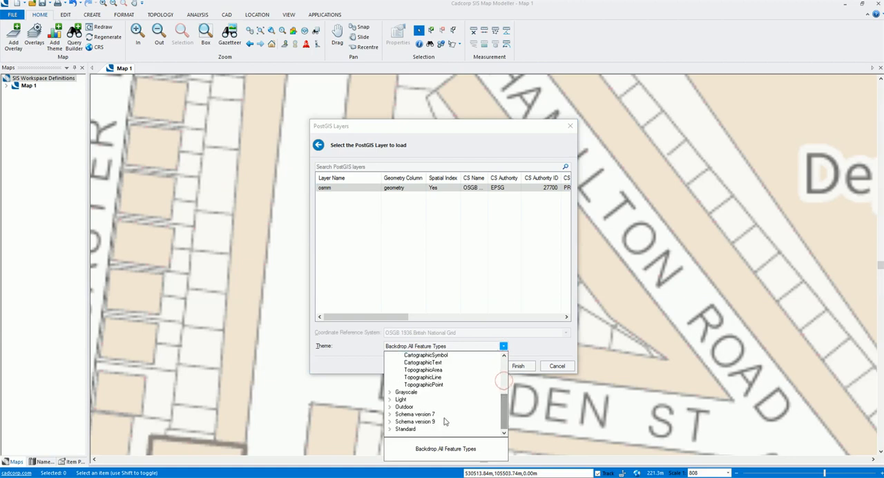
{"action": "left_click", "coordinate": [388, 422]}
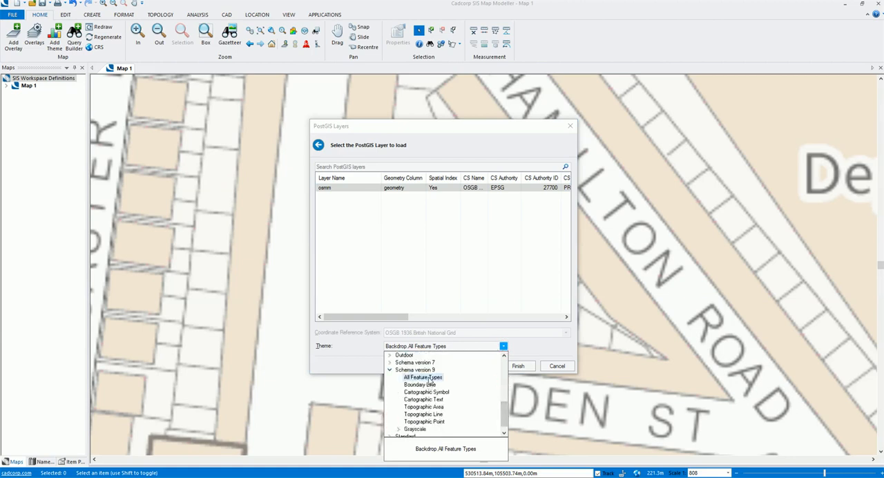
{"action": "left_click", "coordinate": [422, 377]}
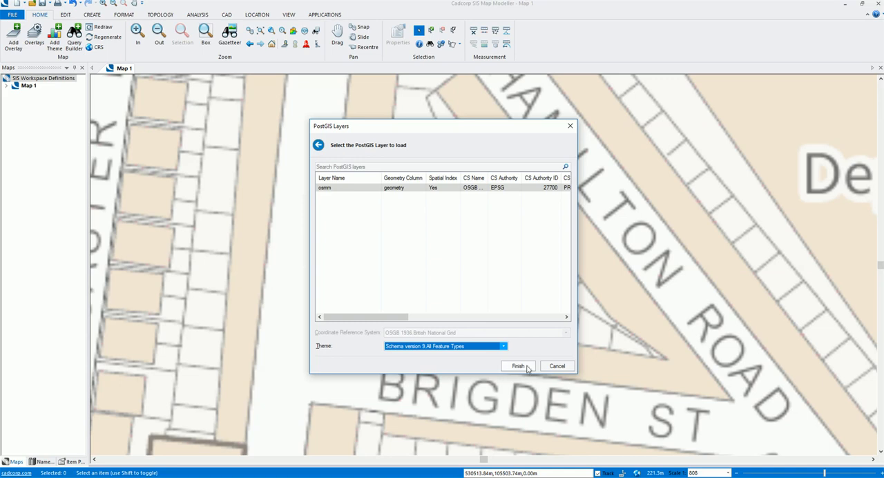
{"action": "left_click", "coordinate": [517, 366]}
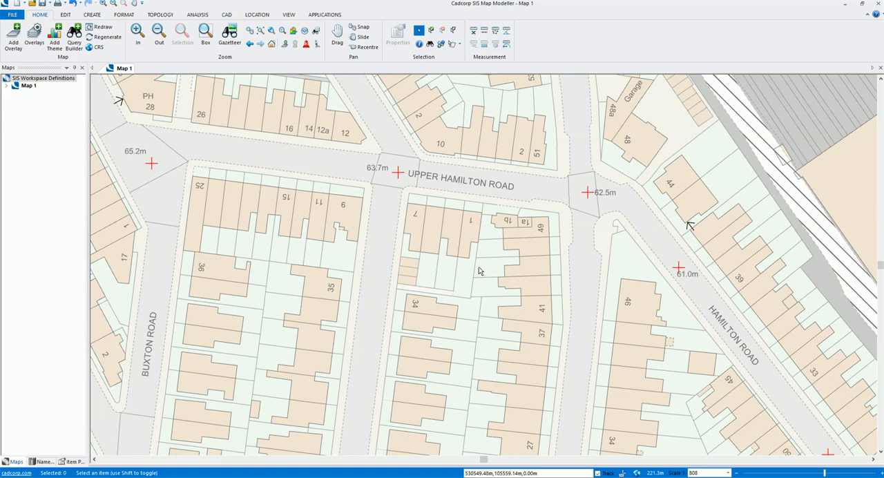
{"action": "mouse_move", "coordinate": [10, 96]}
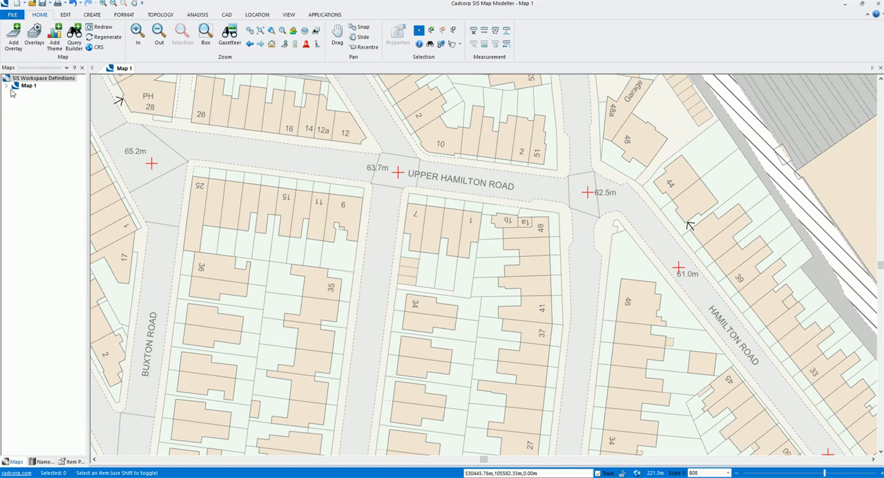
Expand Map 1 in the Maps tree to show the 50K raster, National Grid and Ordnance Survey overlays.
{"action": "left_click", "coordinate": [7, 88]}
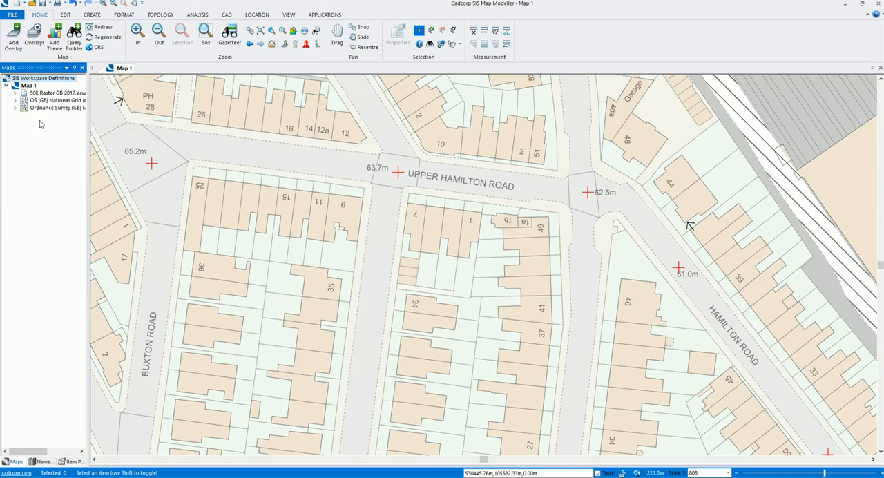
{"action": "mouse_move", "coordinate": [57, 128]}
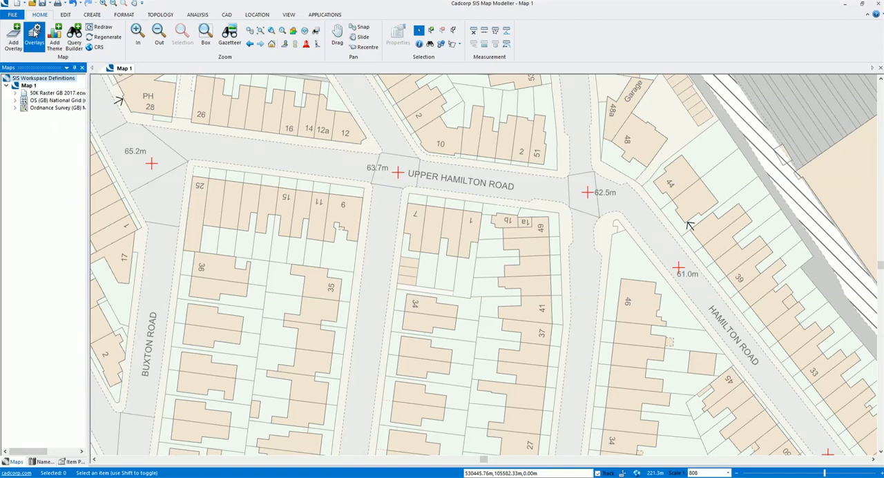
Set MasterMap maximum 2500, National Grid 2500–25000 and 50K raster minimum 25000, then apply.
{"action": "left_click", "coordinate": [34, 35]}
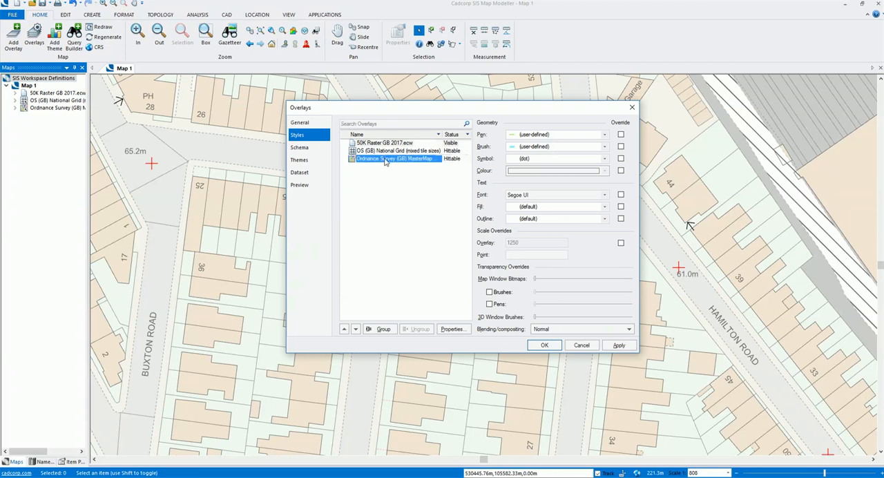
{"action": "mouse_move", "coordinate": [394, 161]}
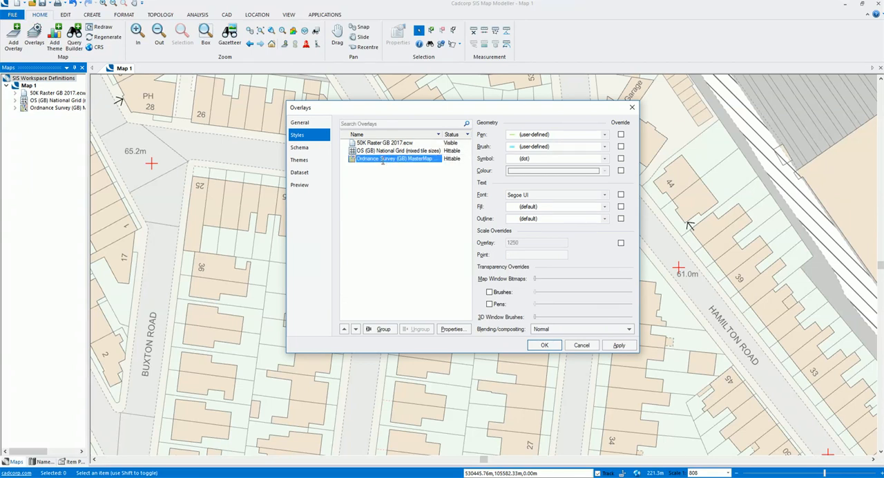
{"action": "left_click", "coordinate": [299, 122]}
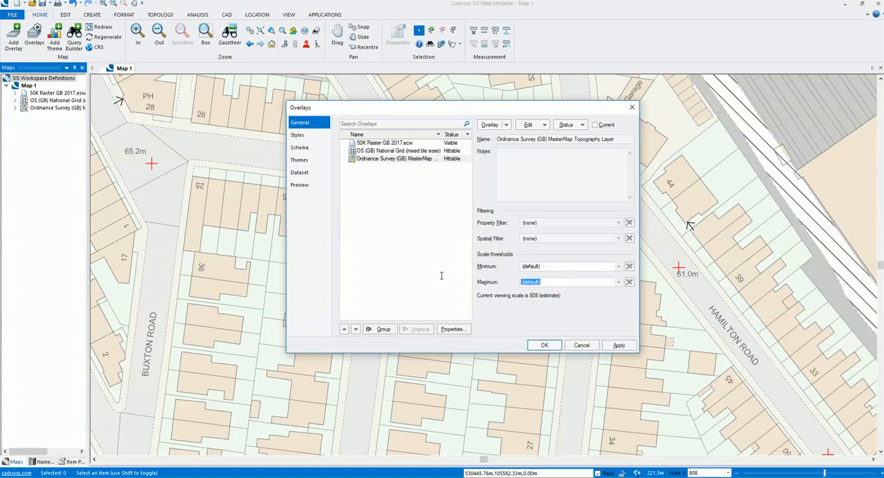
{"action": "type", "text": "2500"}
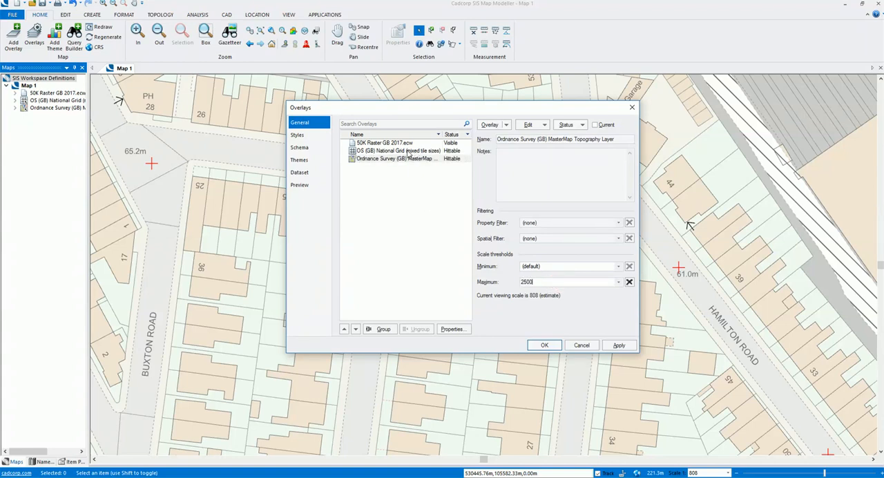
{"action": "left_click", "coordinate": [397, 151]}
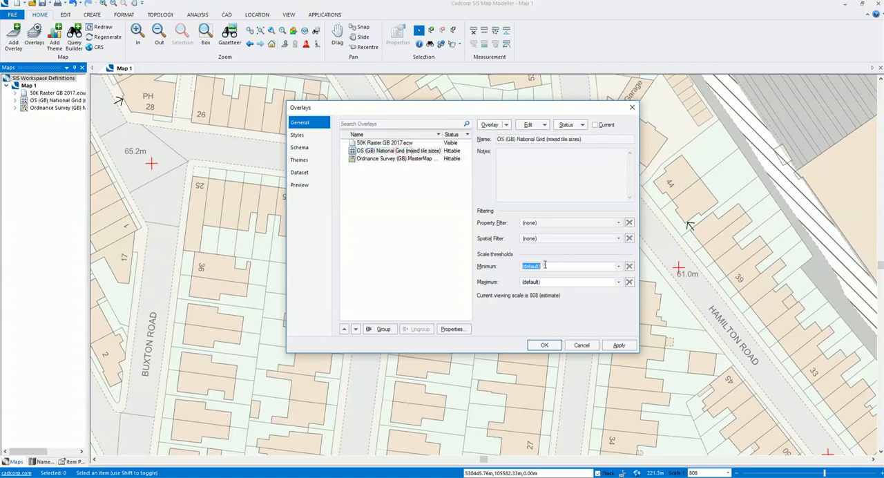
{"action": "type", "text": "2500"}
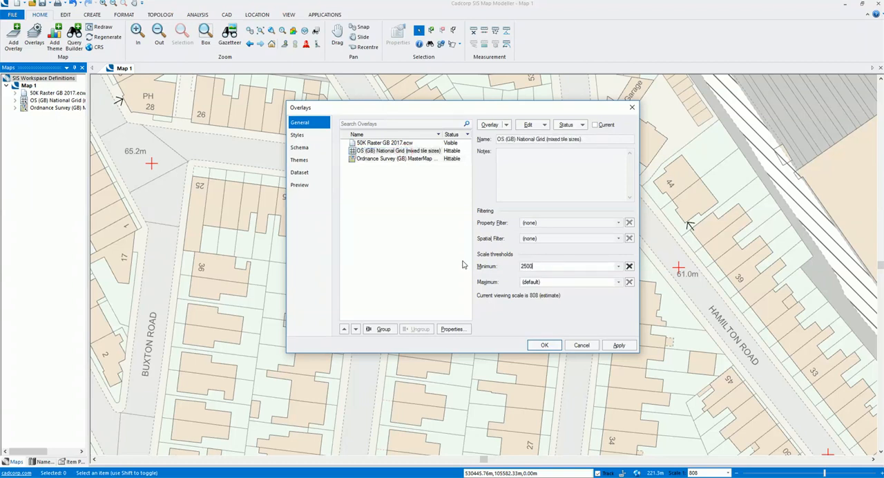
{"action": "type", "text": "250"}
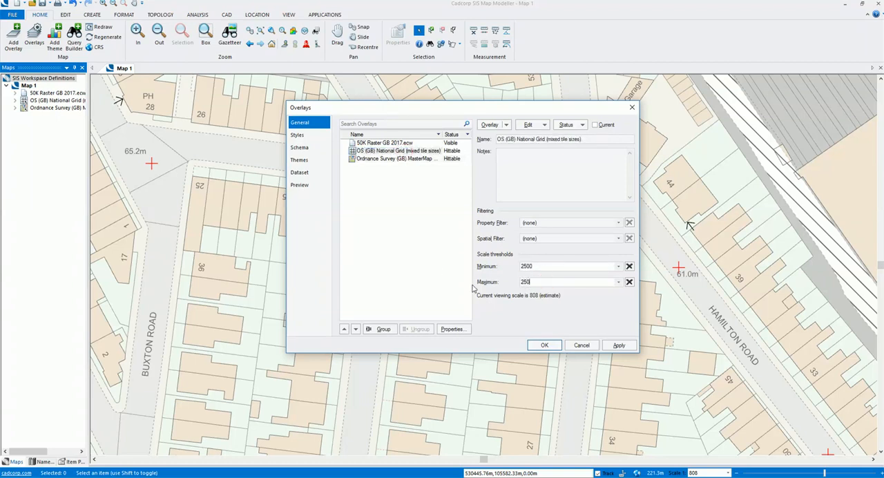
{"action": "type", "text": "25000"}
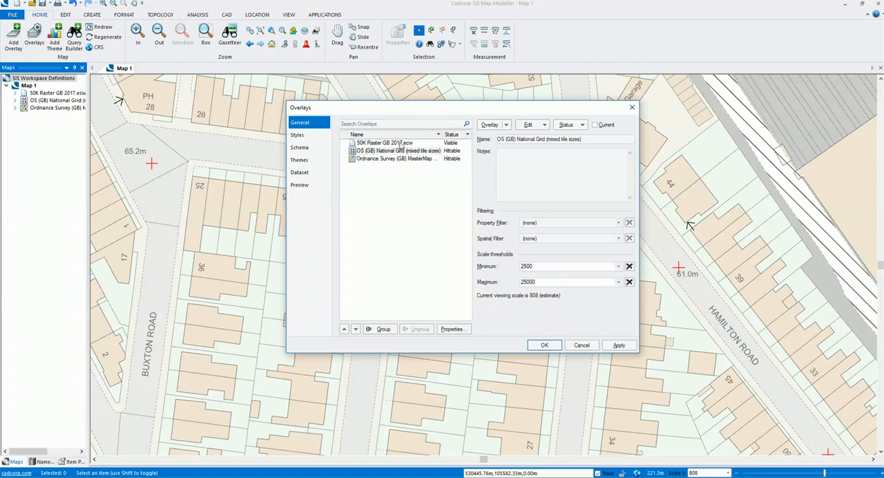
{"action": "left_click", "coordinate": [385, 142]}
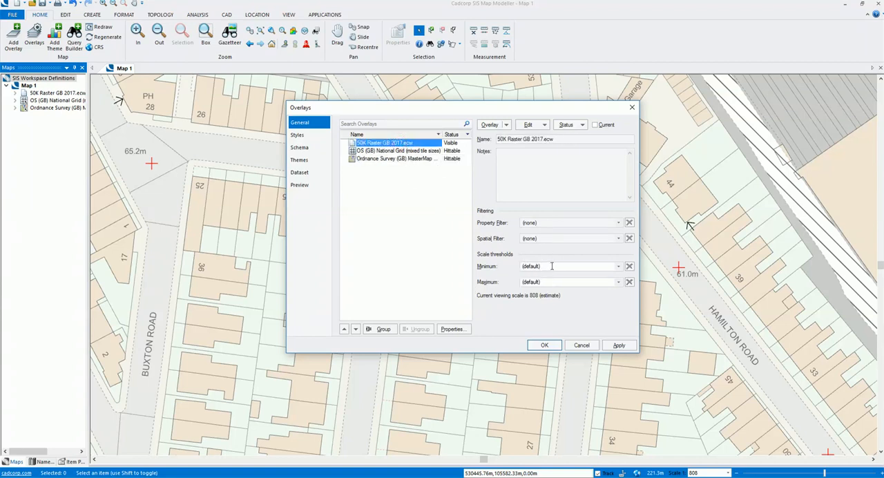
{"action": "type", "text": "2"}
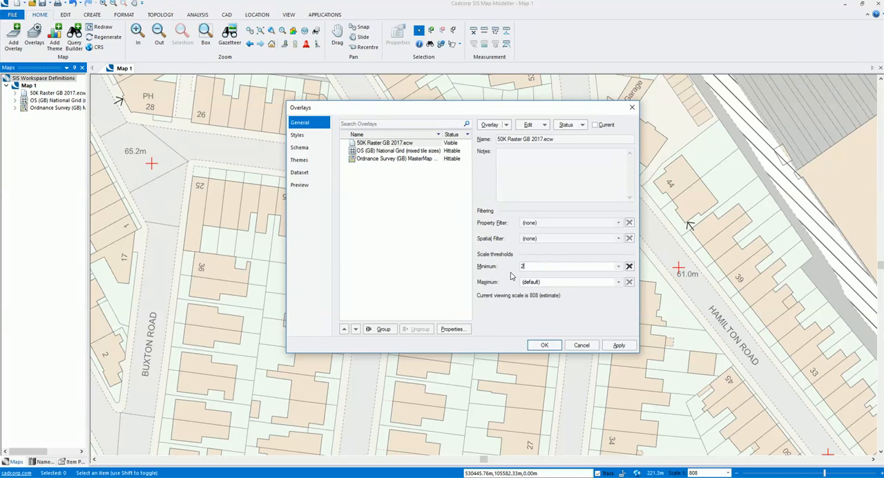
{"action": "type", "text": "25000"}
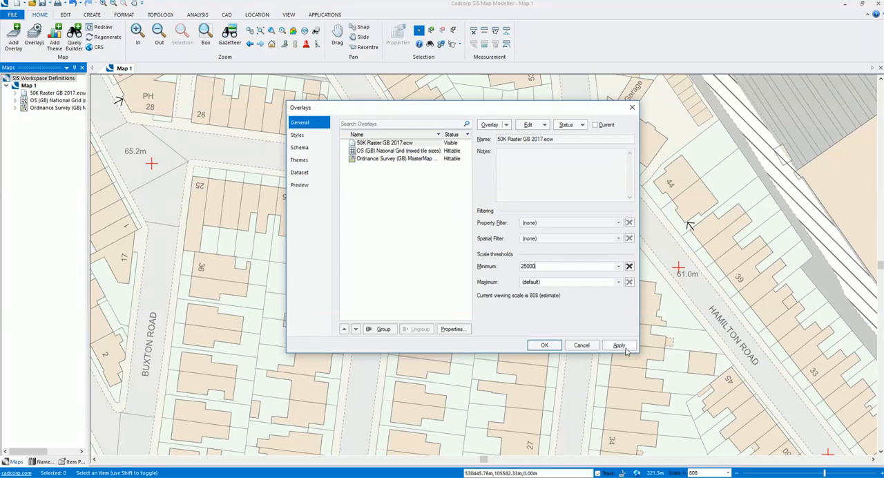
{"action": "left_click", "coordinate": [618, 345]}
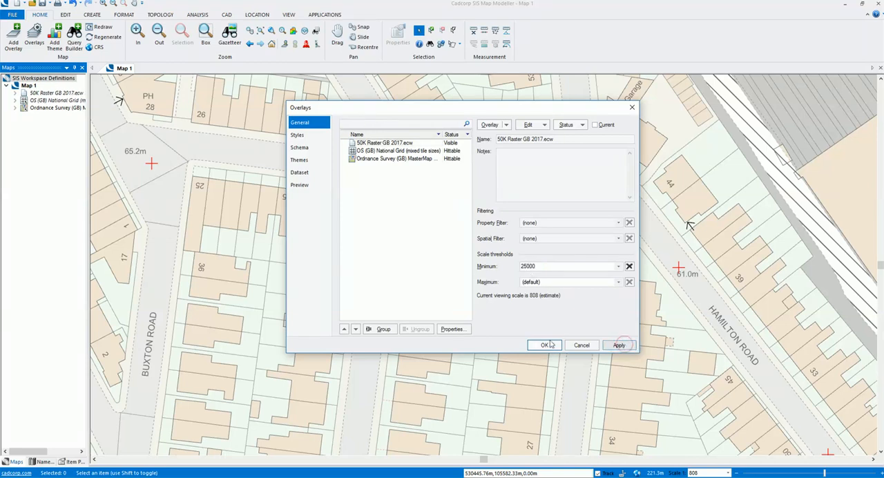
{"action": "left_click", "coordinate": [546, 345]}
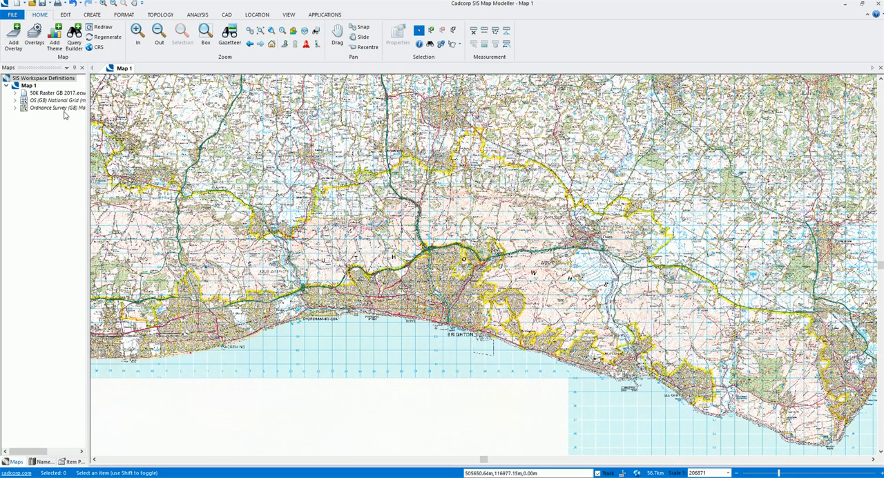
Zoom to the 50K Raster GB 2017.ecw overlay's full extent of Great Britain.
{"action": "left_click", "coordinate": [49, 92]}
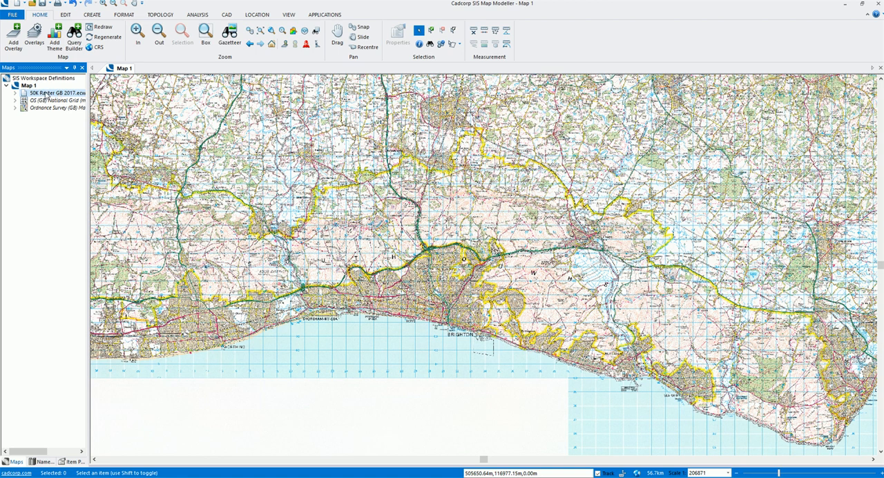
{"action": "right_click", "coordinate": [52, 92]}
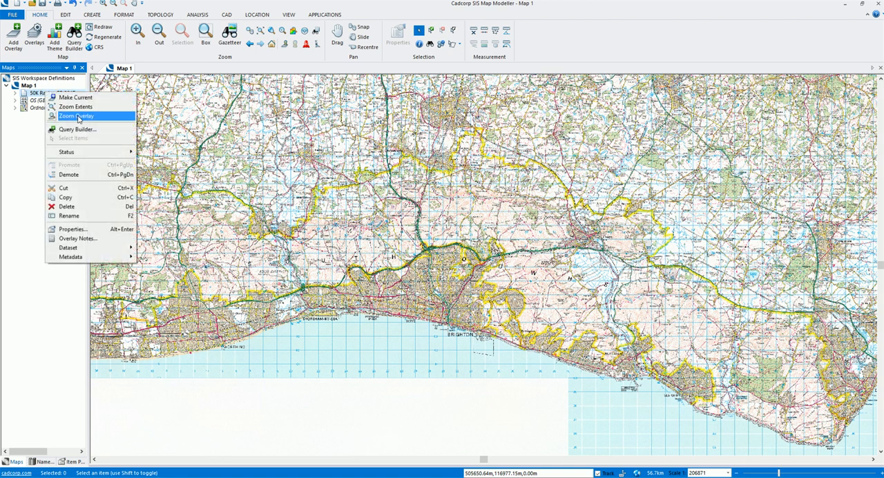
{"action": "left_click", "coordinate": [73, 116]}
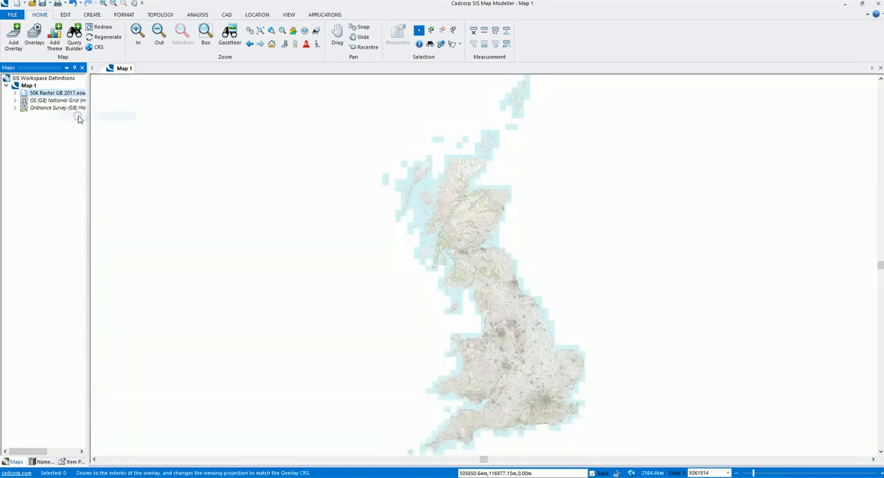
{"action": "mouse_move", "coordinate": [41, 93]}
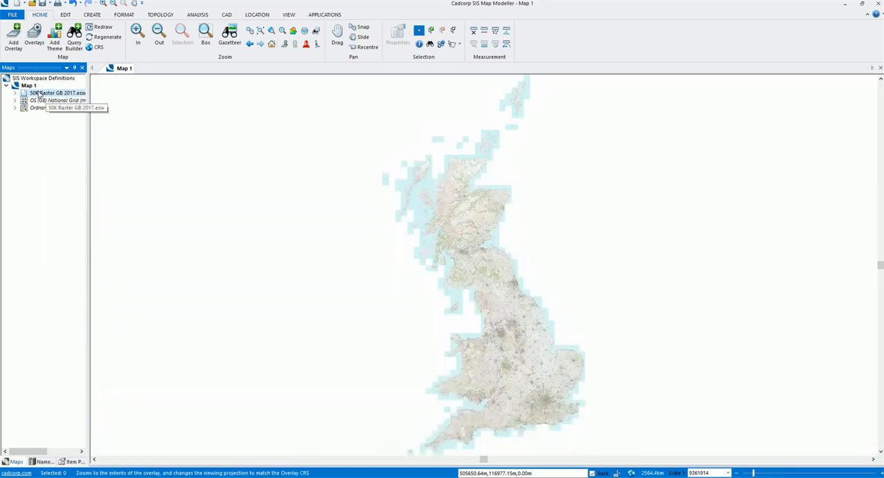
{"action": "right_click", "coordinate": [27, 87]}
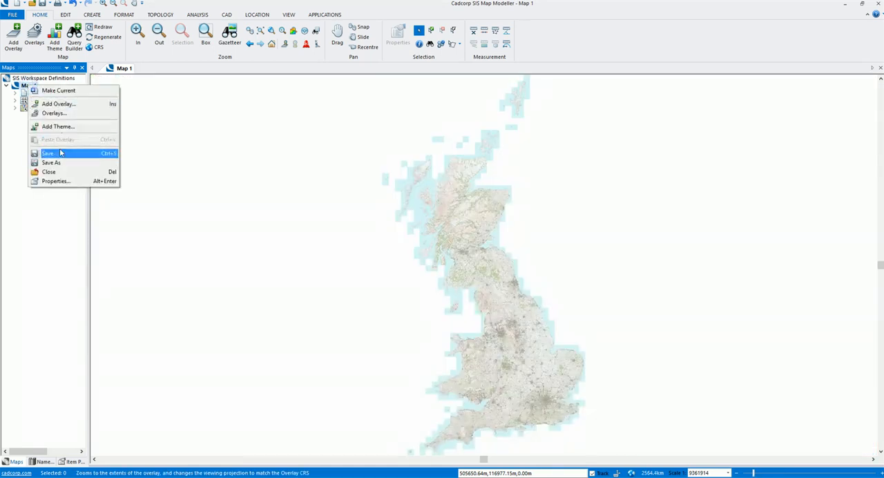
Save Map 1 as OrdnanceSurveyWMTS_Presales.swd in C:\Data\UK\WMS.
{"action": "left_click", "coordinate": [49, 162]}
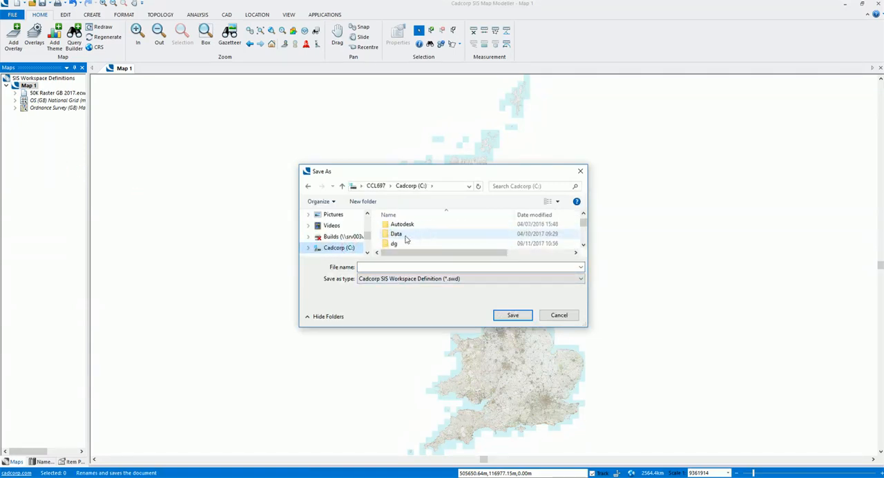
{"action": "double_click", "coordinate": [396, 233]}
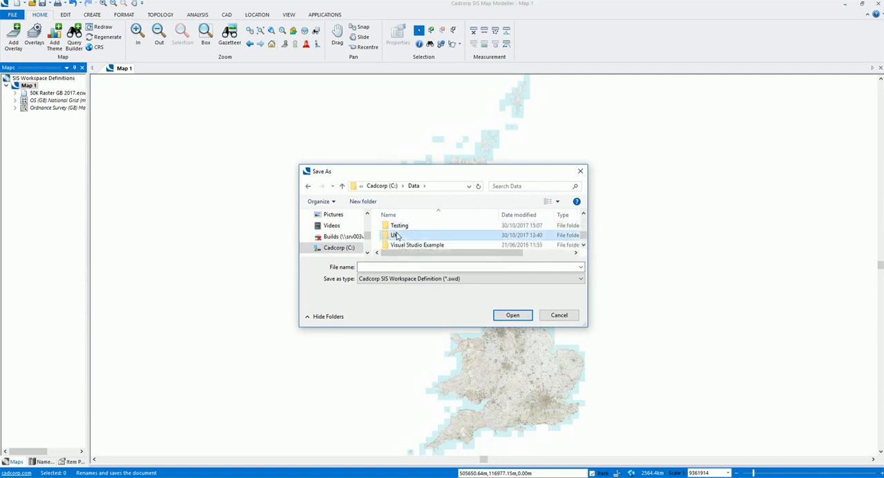
{"action": "double_click", "coordinate": [394, 235]}
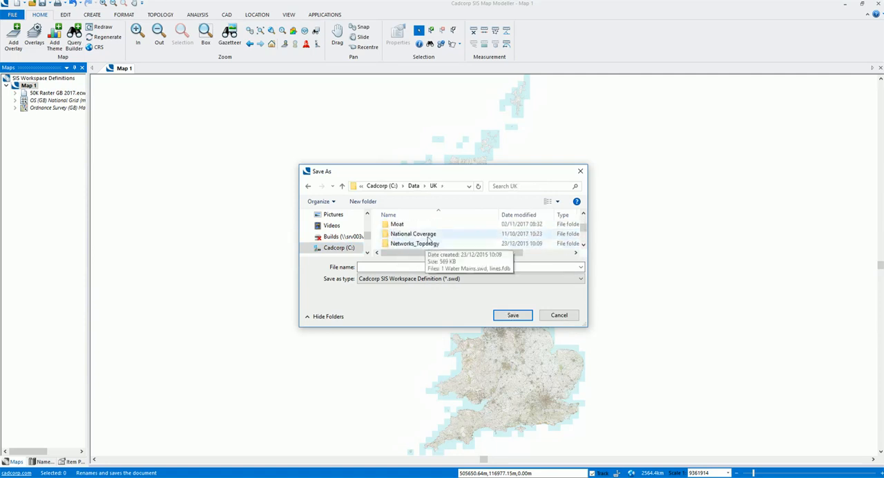
{"action": "scroll", "scroll_direction": "down", "scroll_amount": 3}
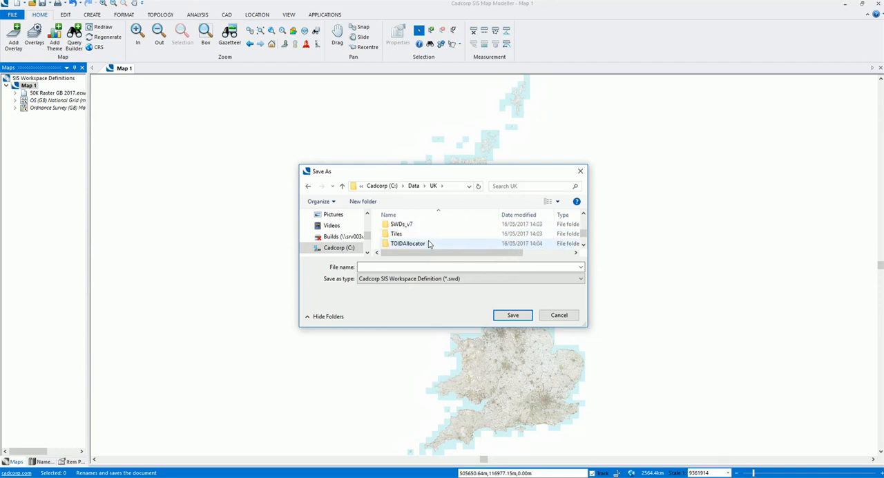
{"action": "scroll", "scroll_direction": "down", "scroll_amount": 3}
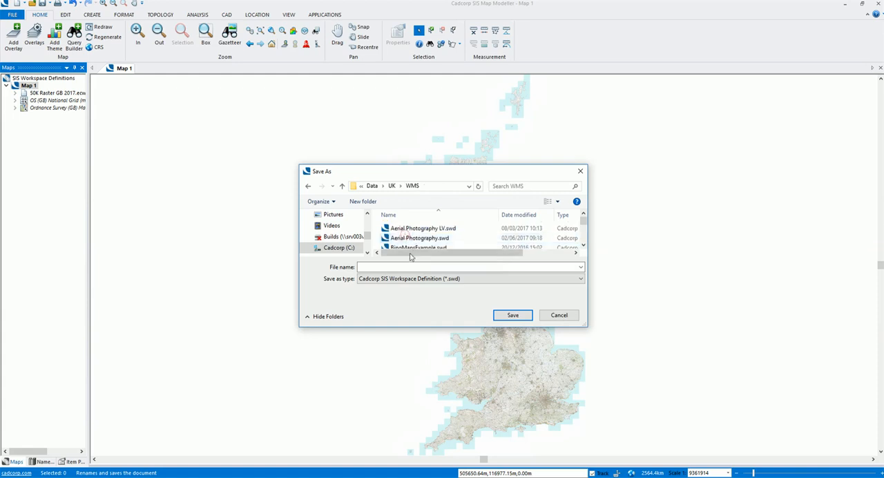
{"action": "type", "text": "Ordnanc"}
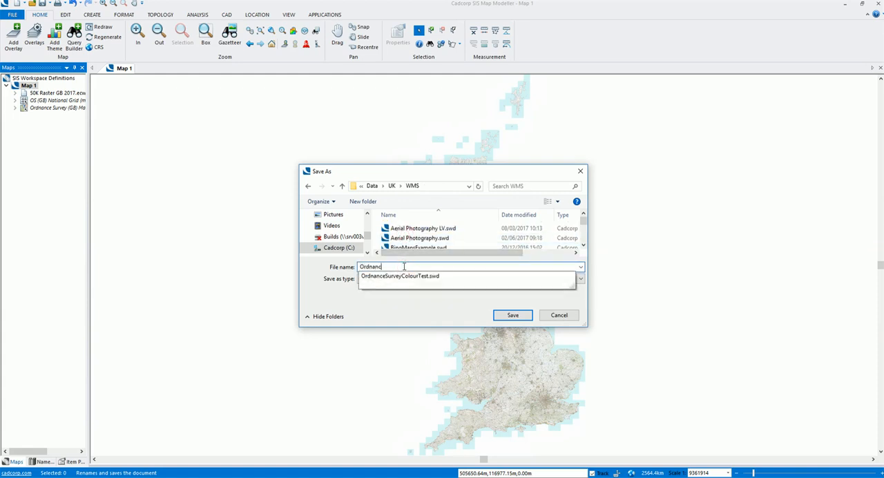
{"action": "type", "text": "OrdnanceSurveyWMS"}
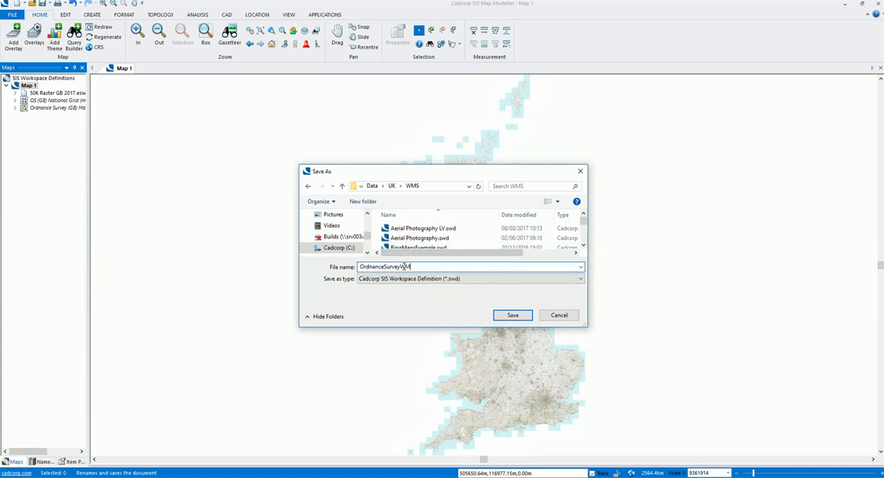
{"action": "type", "text": "_Presales"}
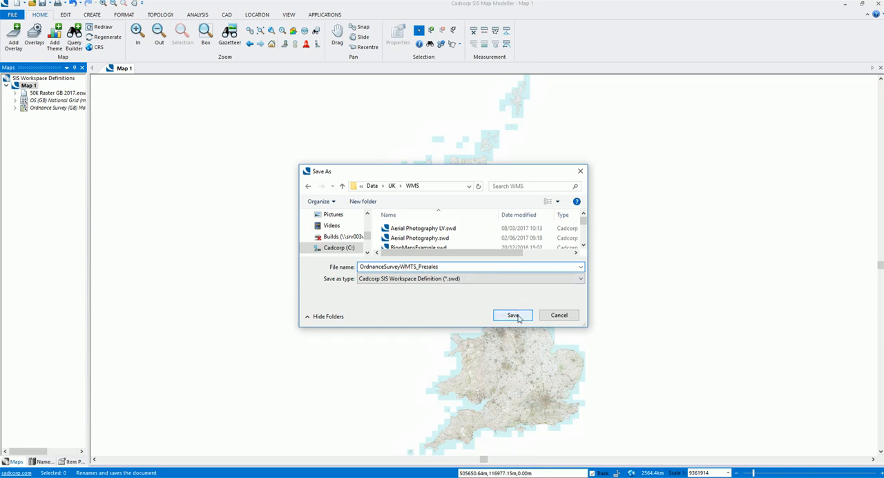
{"action": "left_click", "coordinate": [514, 315]}
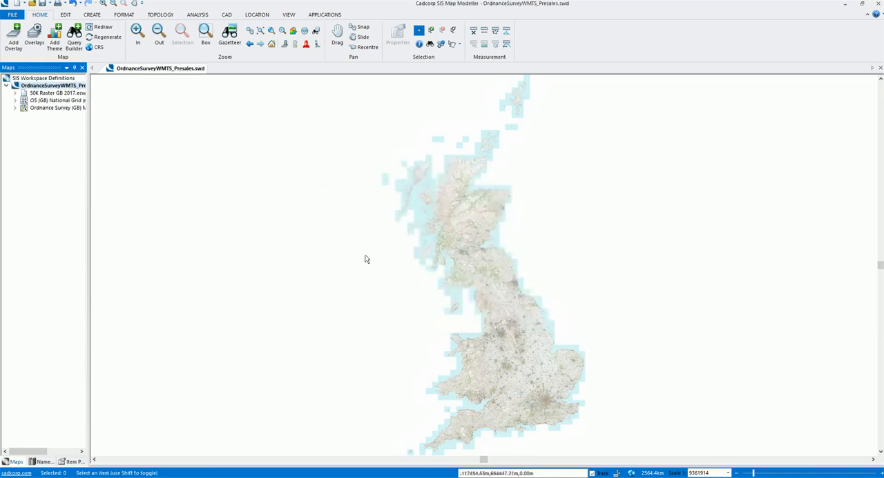